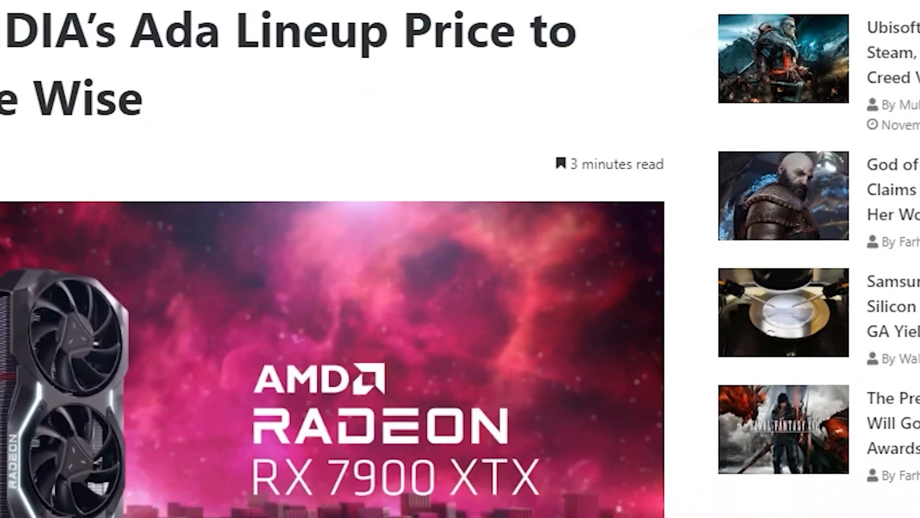
pyautogui.scroll(-3)
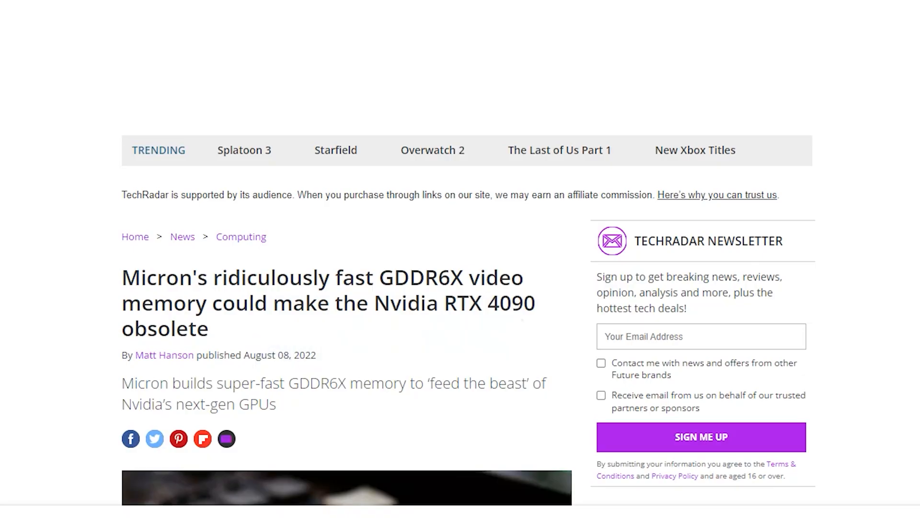
pyautogui.scroll(-3)
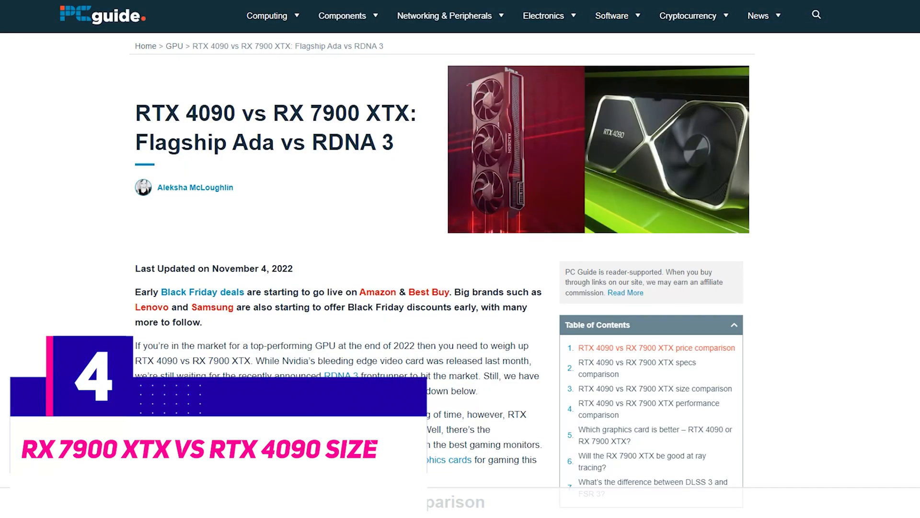
pyautogui.scroll(-3)
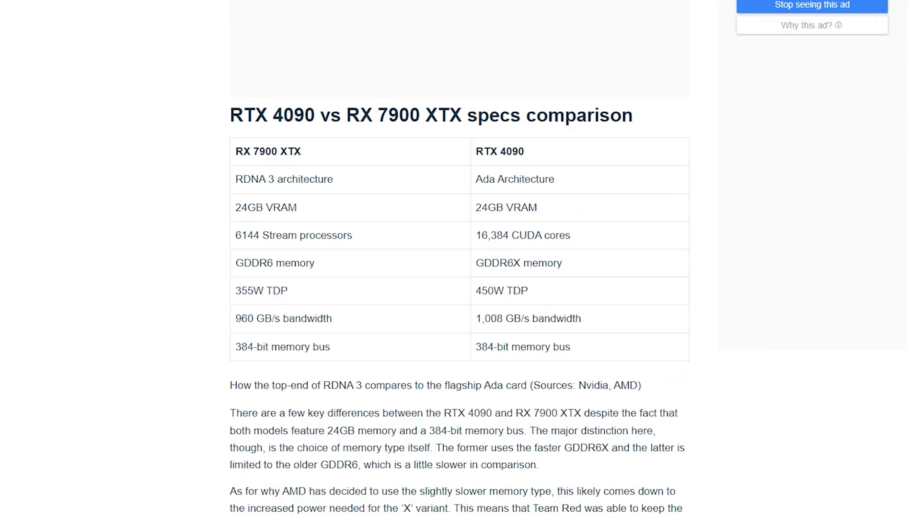
pyautogui.scroll(-3)
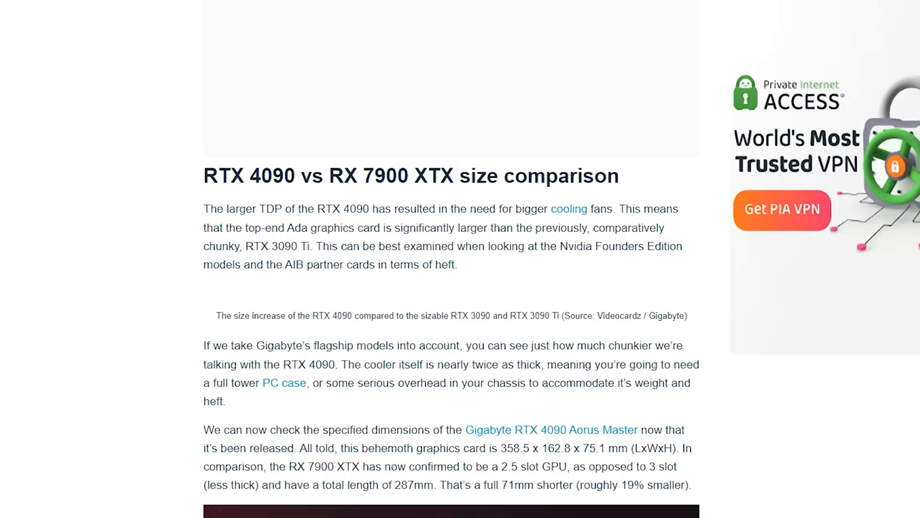
pyautogui.scroll(-3)
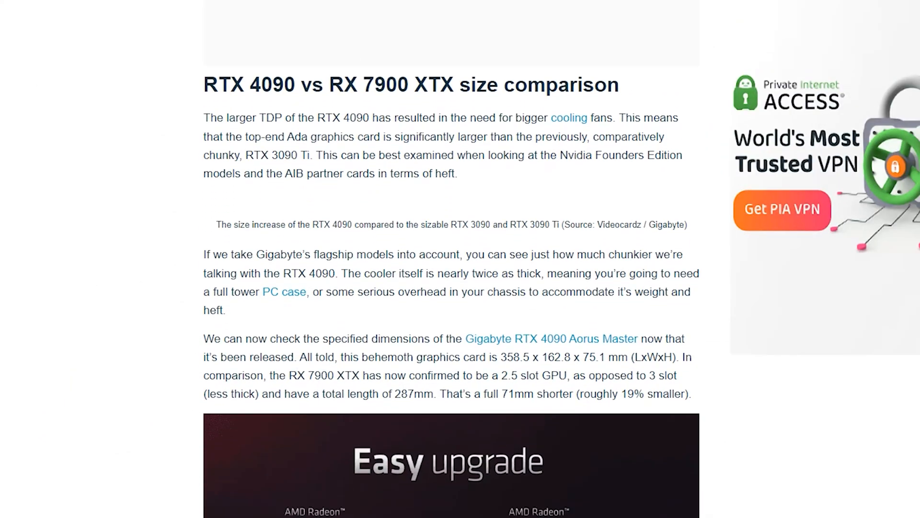
pyautogui.scroll(-3)
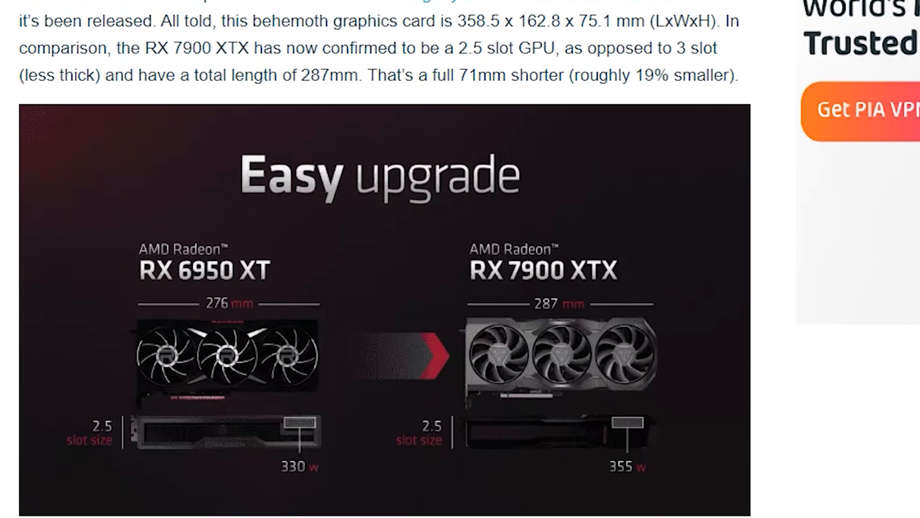
pyautogui.scroll(3)
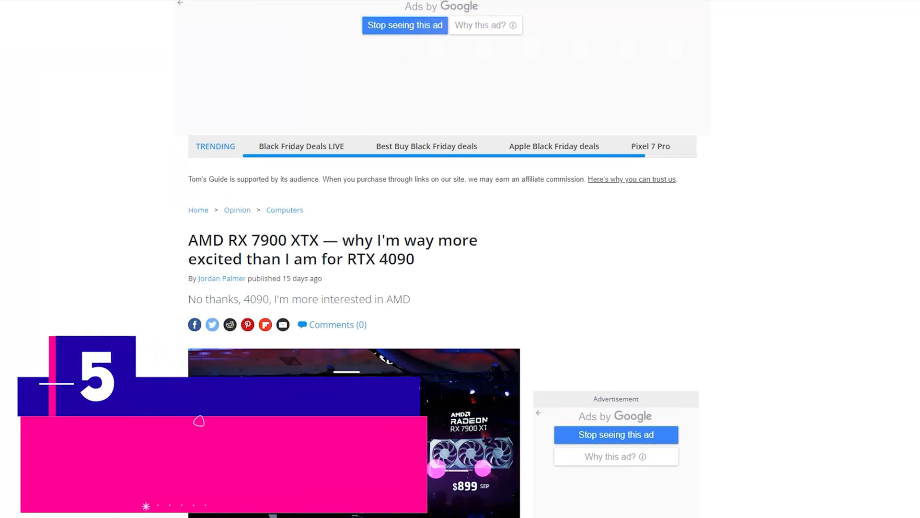
pyautogui.scroll(-3)
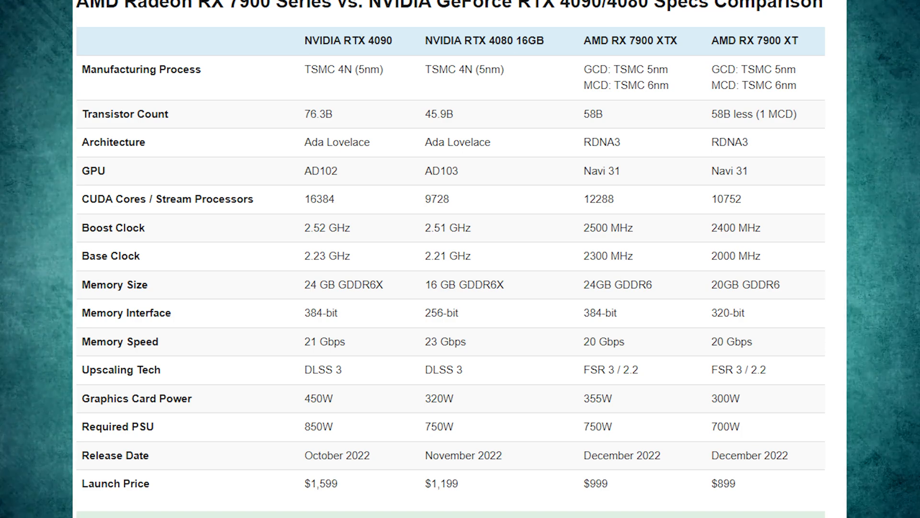
pyautogui.scroll(-3)
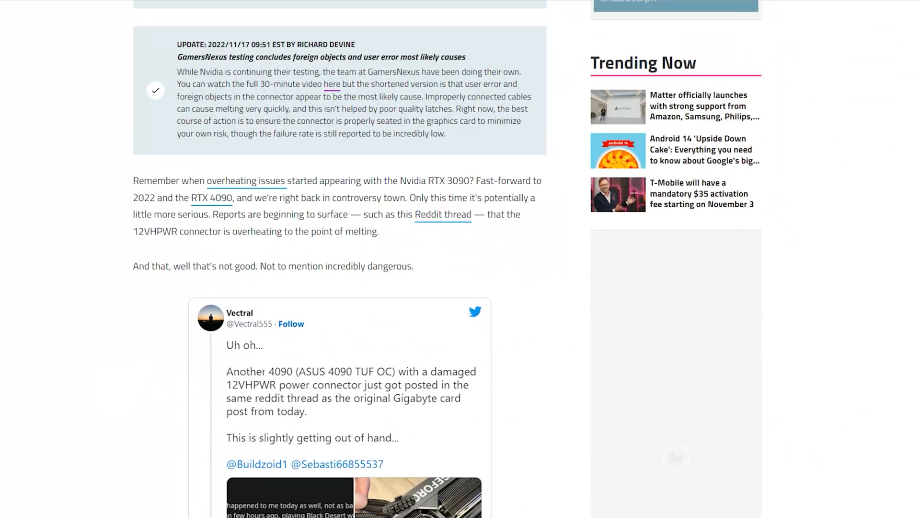
pyautogui.scroll(-3)
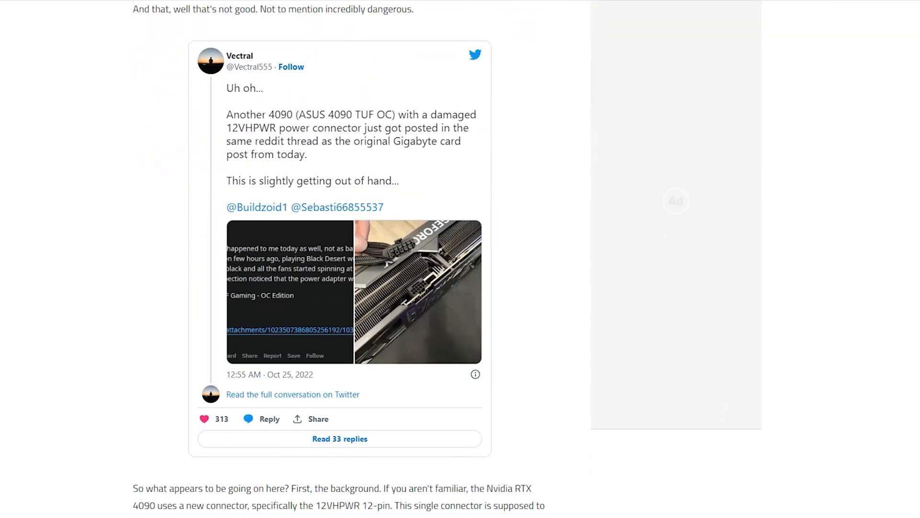
pyautogui.scroll(-3)
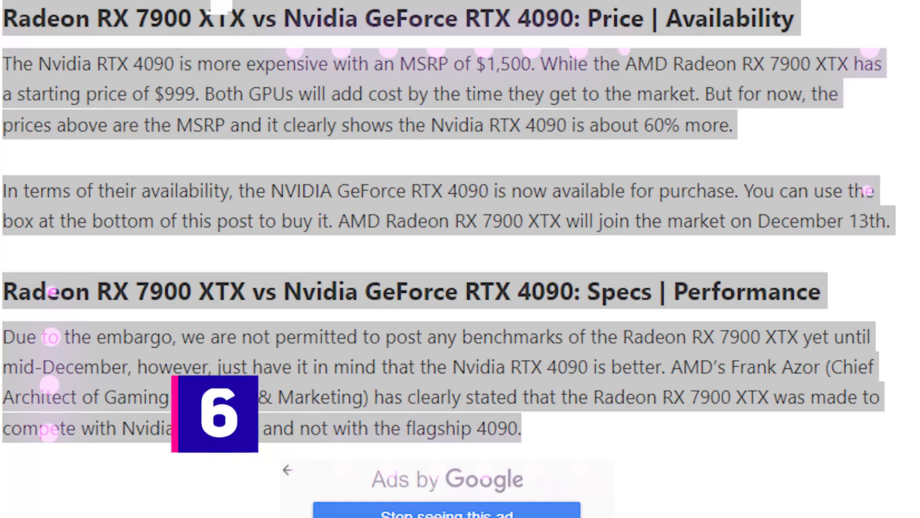
pyautogui.scroll(-3)
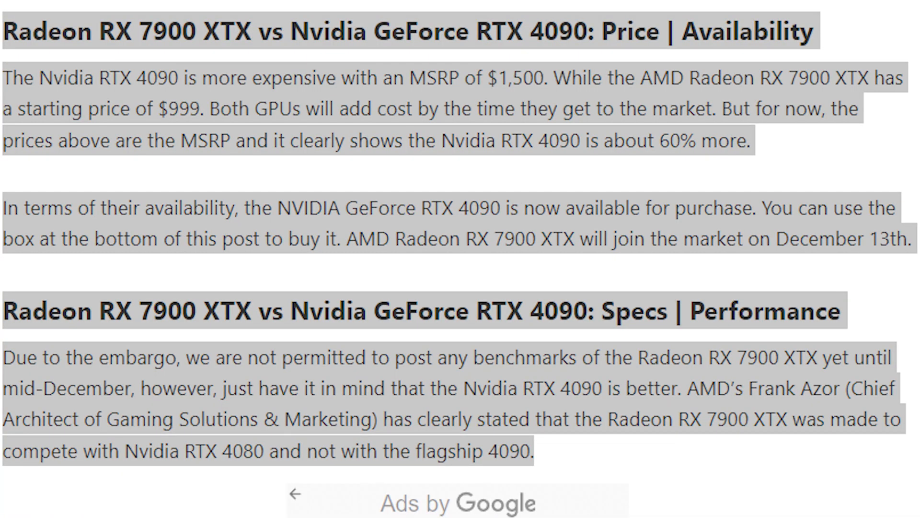
pyautogui.scroll(-3)
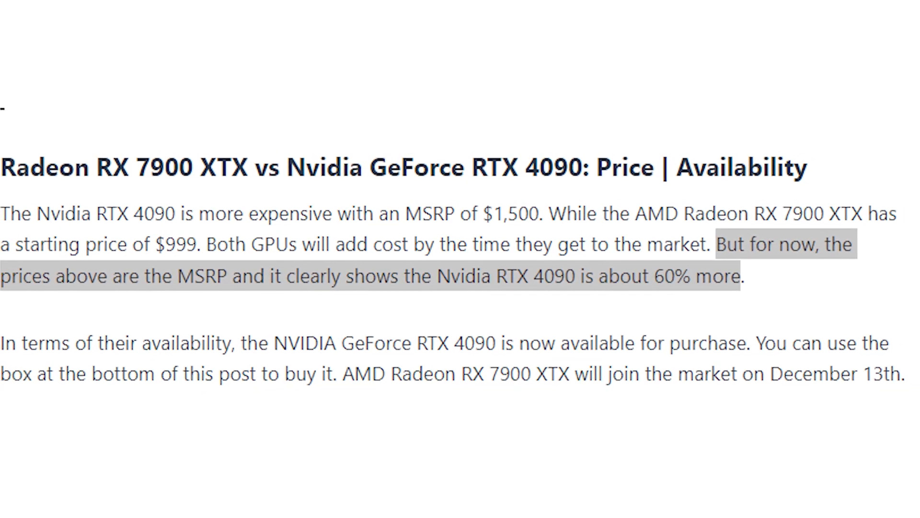
pyautogui.scroll(-3)
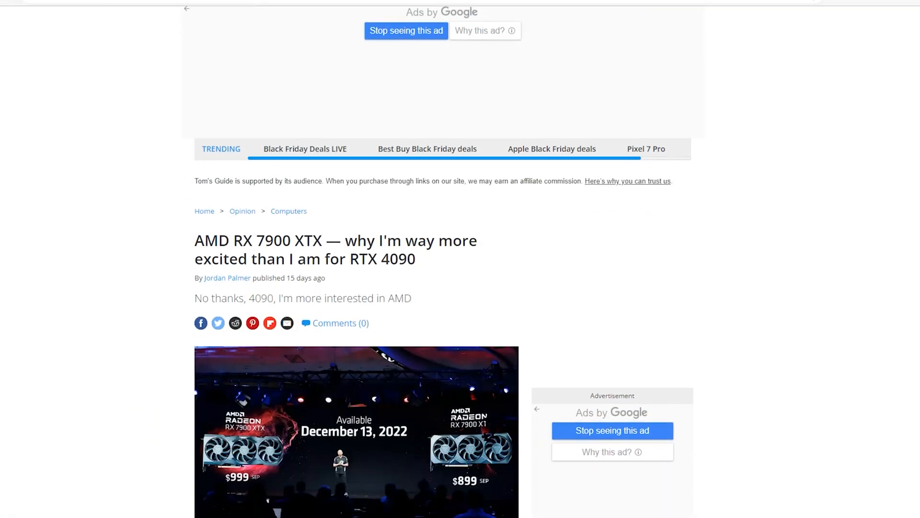
pyautogui.scroll(-3)
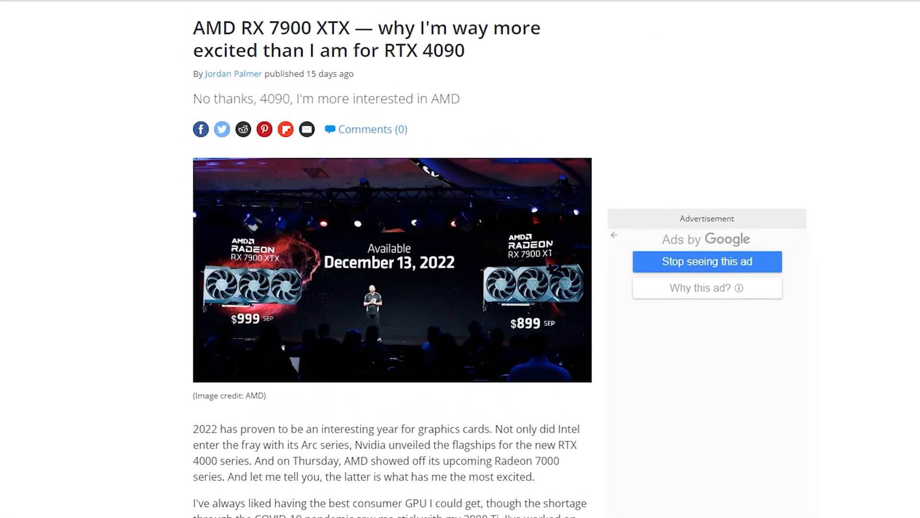